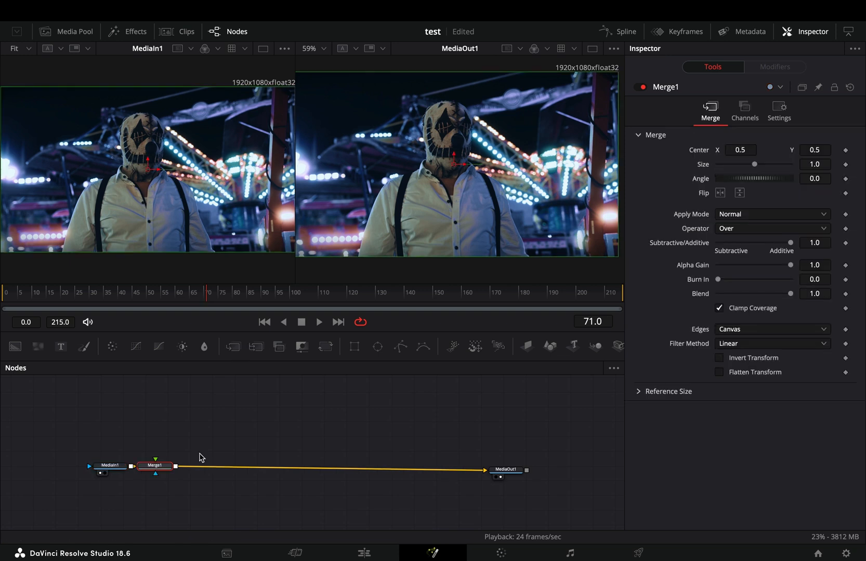
# Drop Merge1 onto the link so it sits between MediaIn1 and MediaOut1.
pyautogui.moveTo(156, 466); pyautogui.dragTo(241, 466)
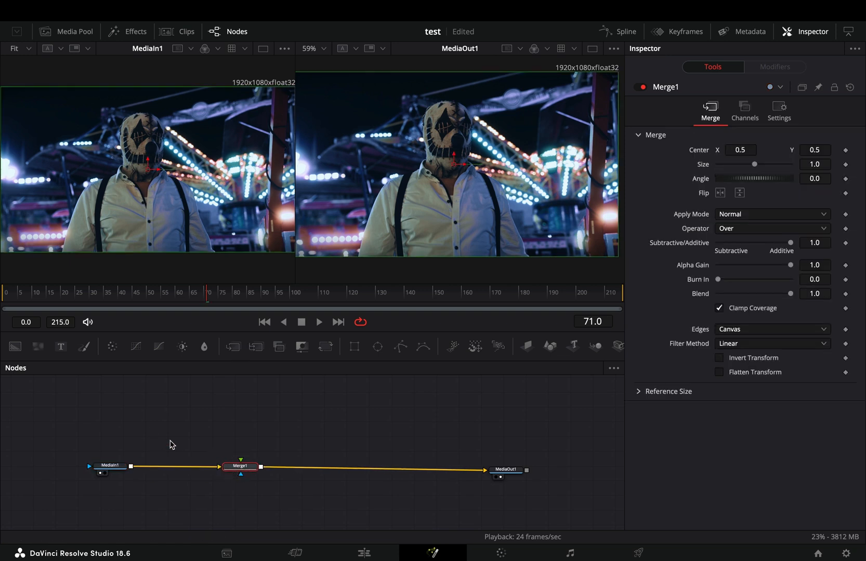
# Add a Waviness node from MediaIn1 set to Horizontal waves with Scale 15.
pyautogui.write('wavi')
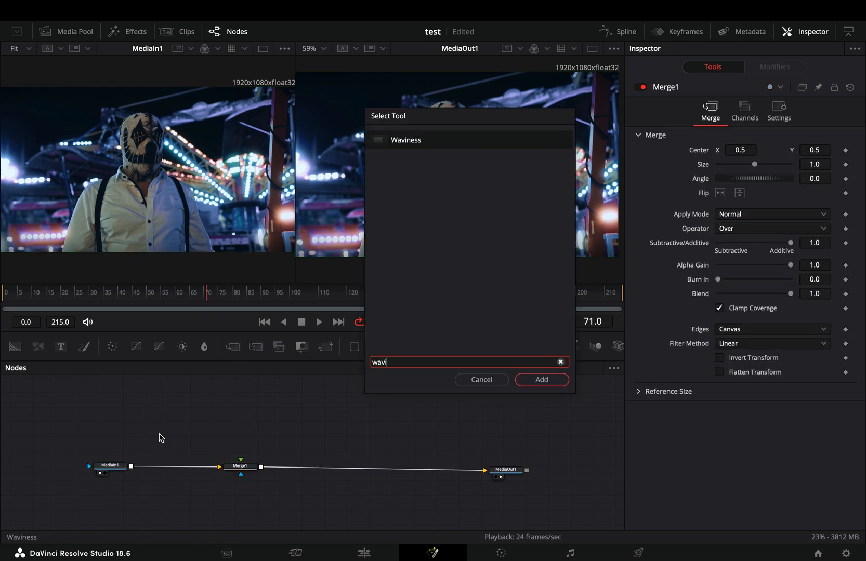
pyautogui.click(541, 379)
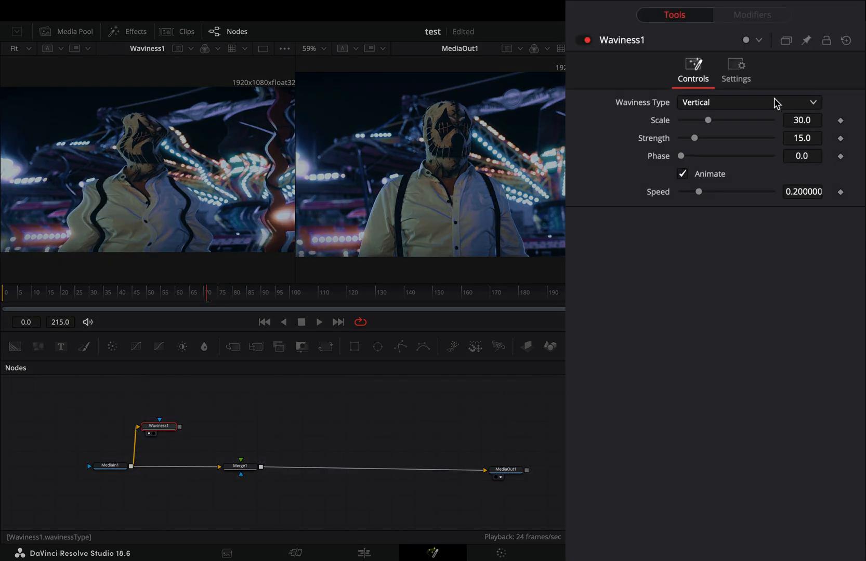
pyautogui.click(748, 102)
pyautogui.write('15')
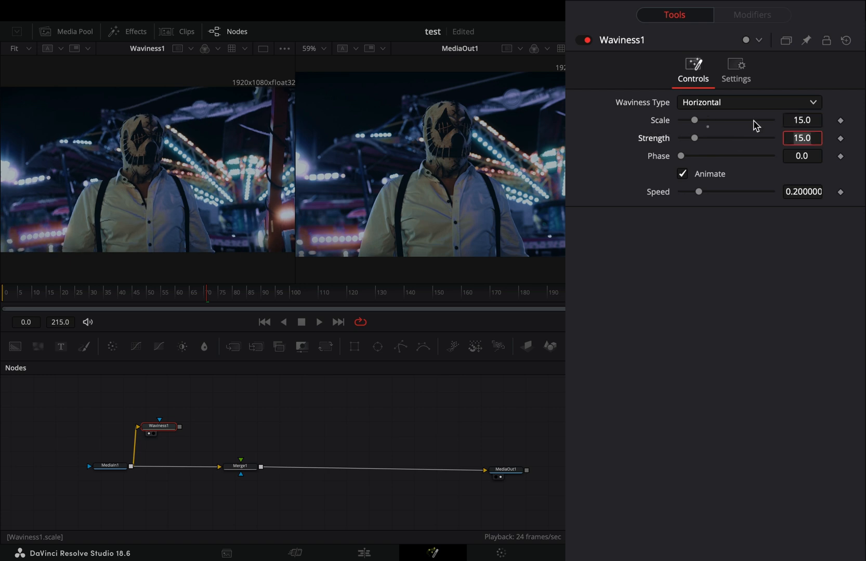
pyautogui.moveTo(696, 138); pyautogui.dragTo(722, 138)
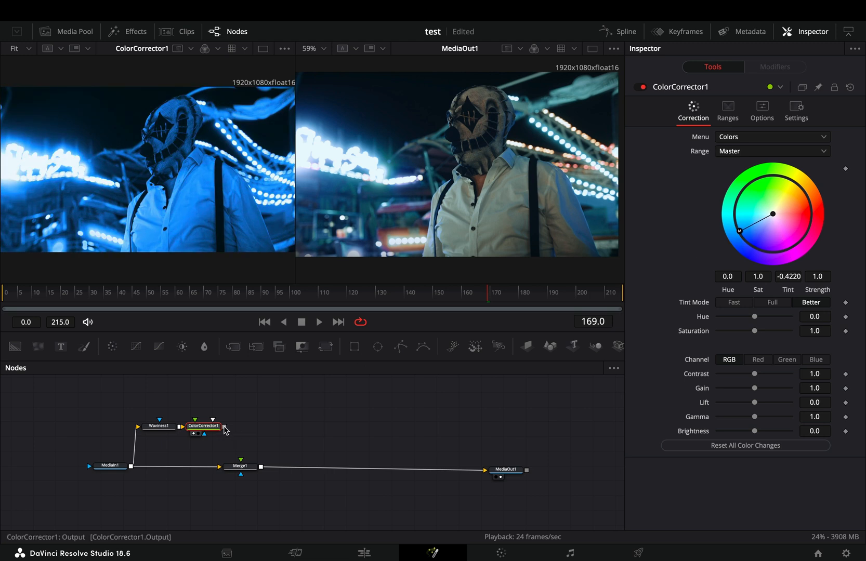
# Feed the blue-tinted ColorCorrector output into Merge1's foreground and view the result.
pyautogui.click(240, 467)
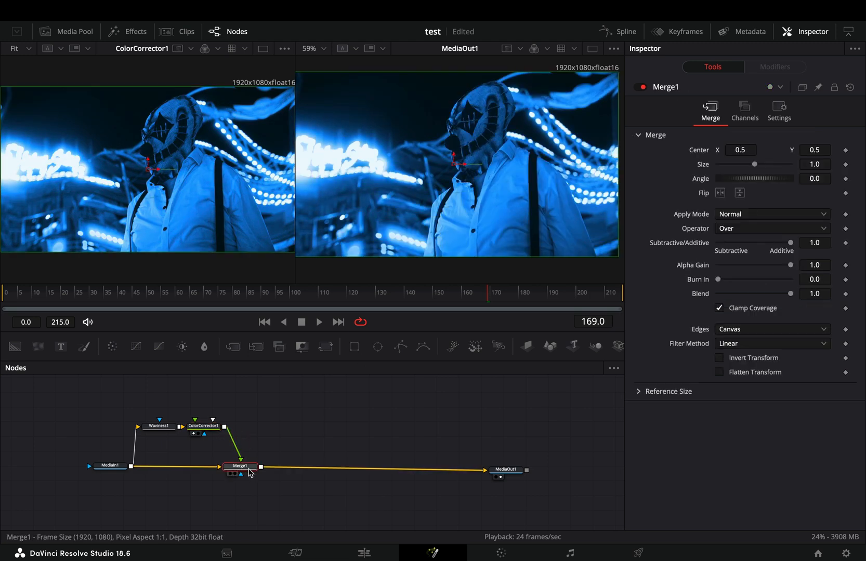
pyautogui.click(771, 214)
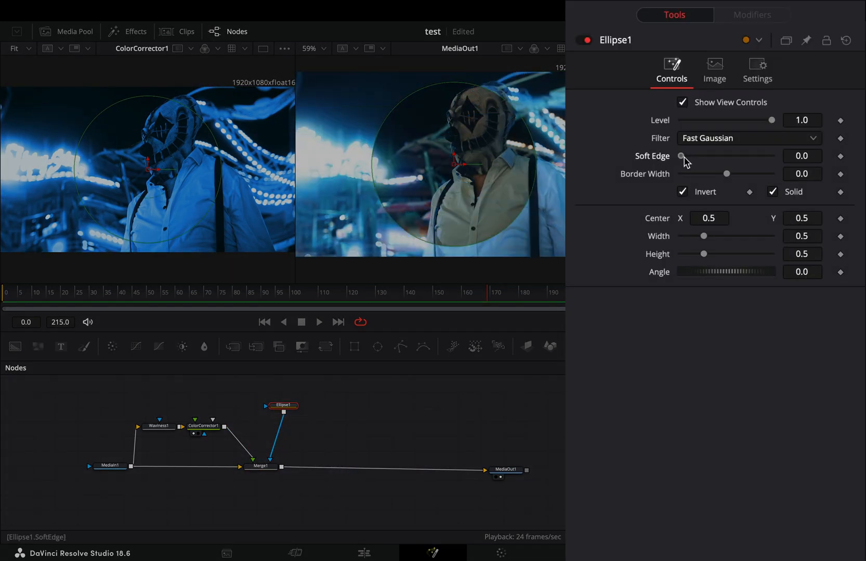
# Soften the edge of the inverted Ellipse1 mask on Merge1.
pyautogui.moveTo(681, 156); pyautogui.dragTo(735, 156)
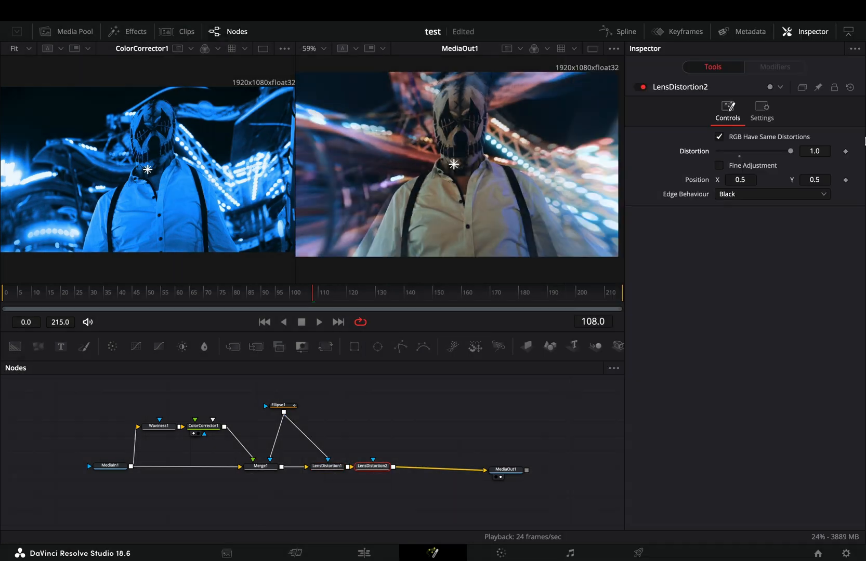
# Insert a third ellipse-masked Lens Distortion before MediaOut1 and adjust its Distortion strength.
pyautogui.moveTo(300, 406); pyautogui.dragTo(376, 467)
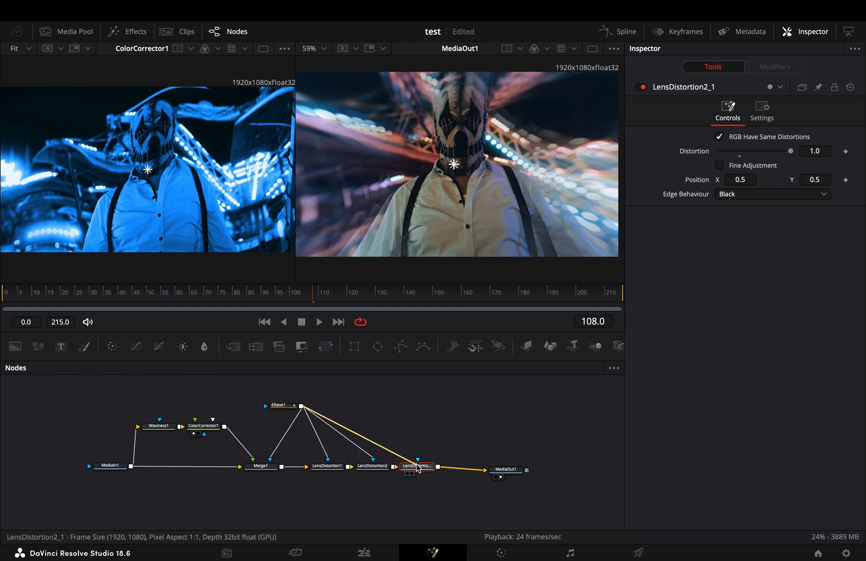
pyautogui.click(373, 467)
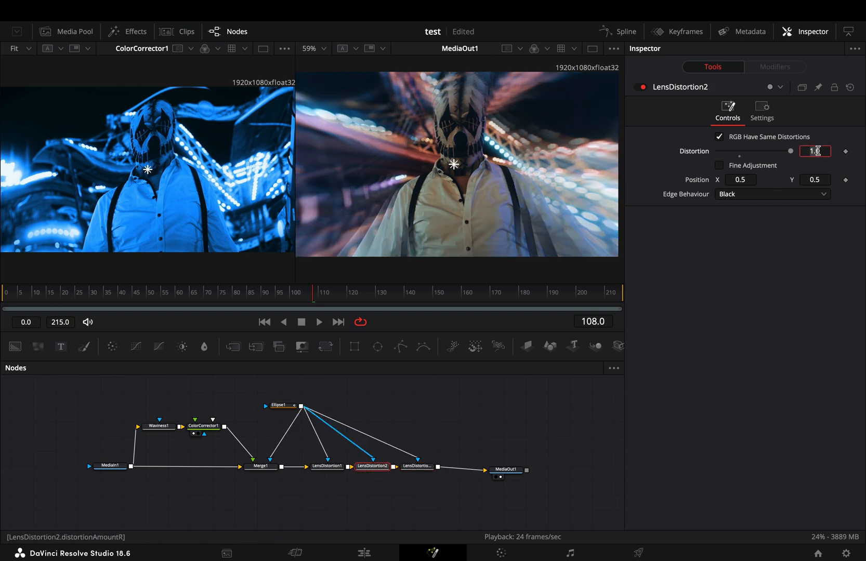